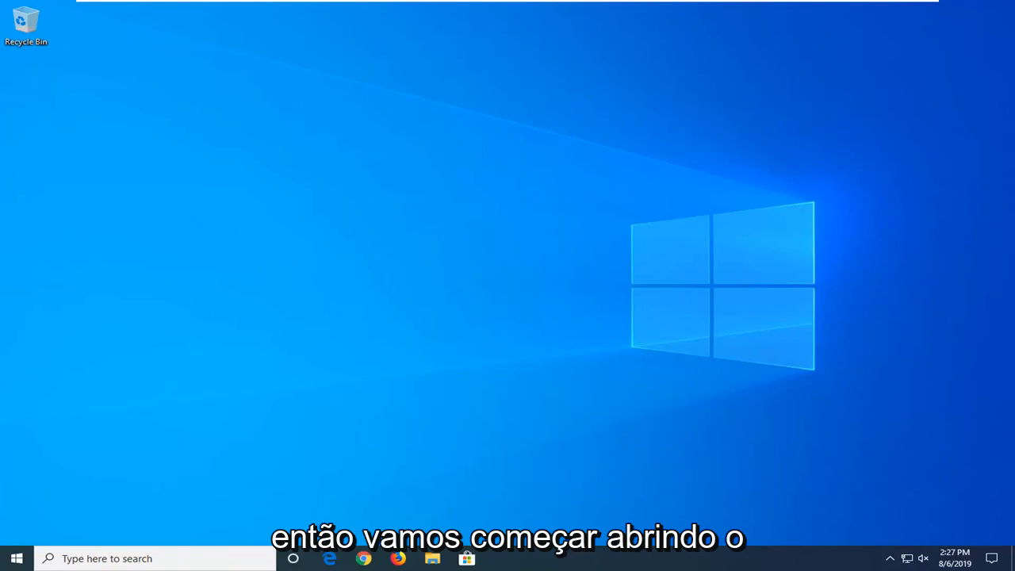
- Search the Start menu for 'settings' to launch the Settings app
{"action": "left_click", "coordinate": [15, 558]}
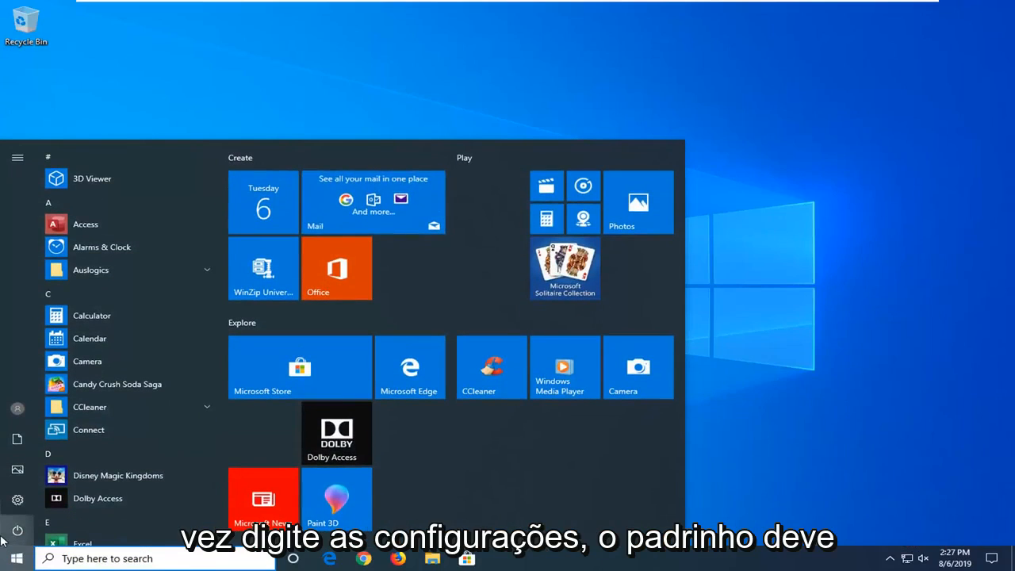
{"action": "type", "text": "settings"}
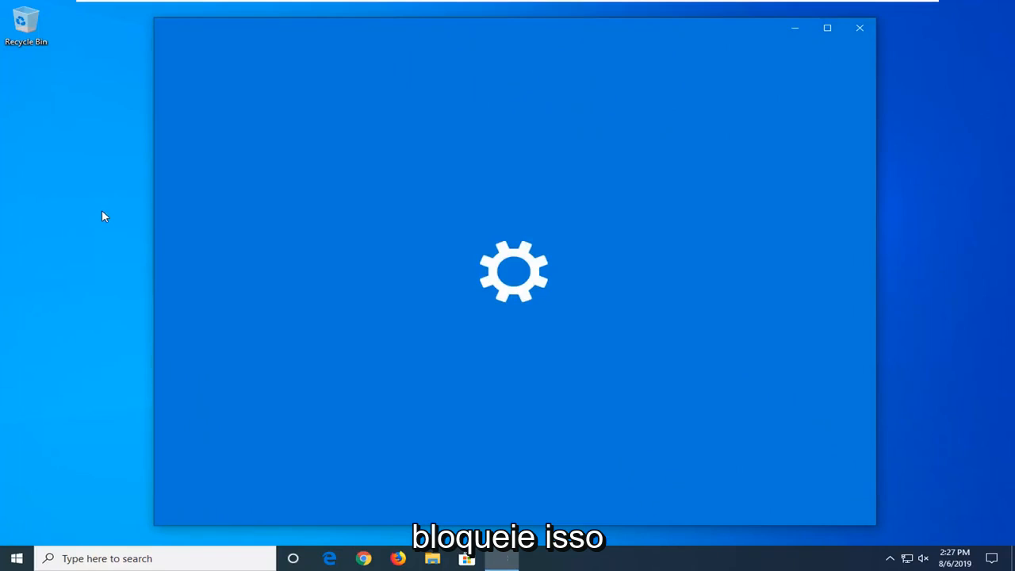
{"action": "mouse_move", "coordinate": [153, 214]}
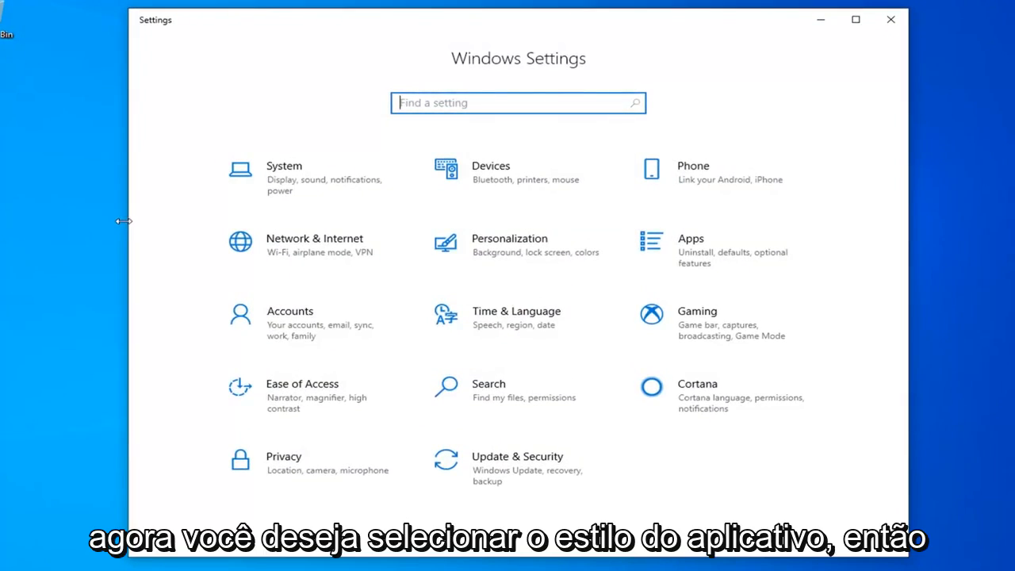
{"action": "mouse_move", "coordinate": [710, 254]}
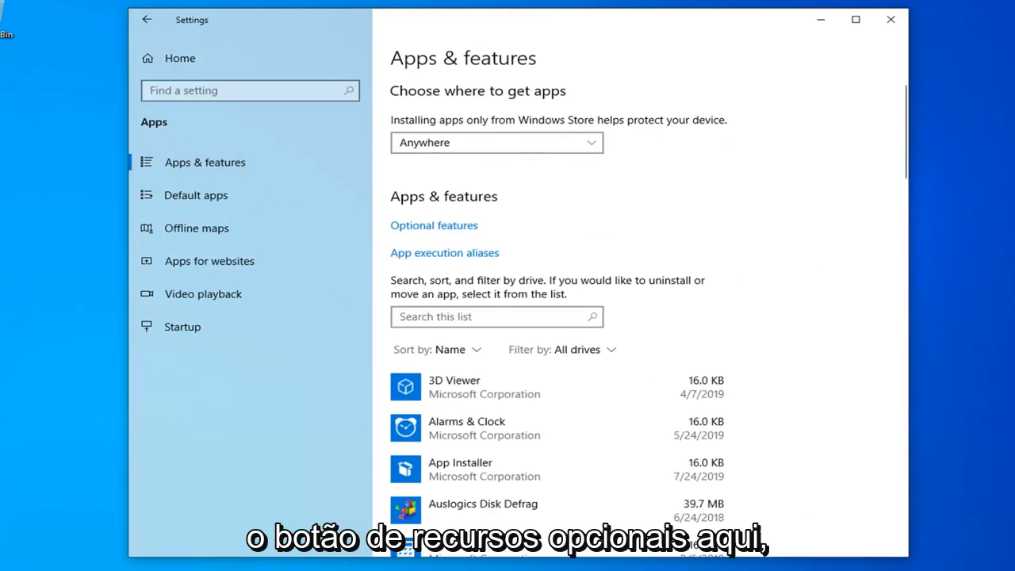
{"action": "mouse_move", "coordinate": [487, 235]}
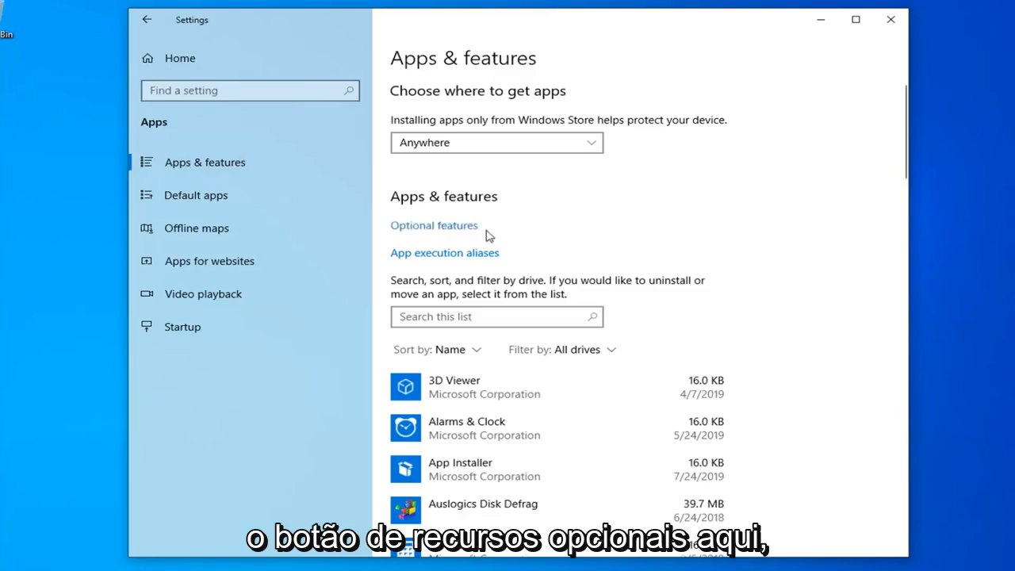
- Go to Optional features from the Apps & features page
{"action": "left_click", "coordinate": [434, 225]}
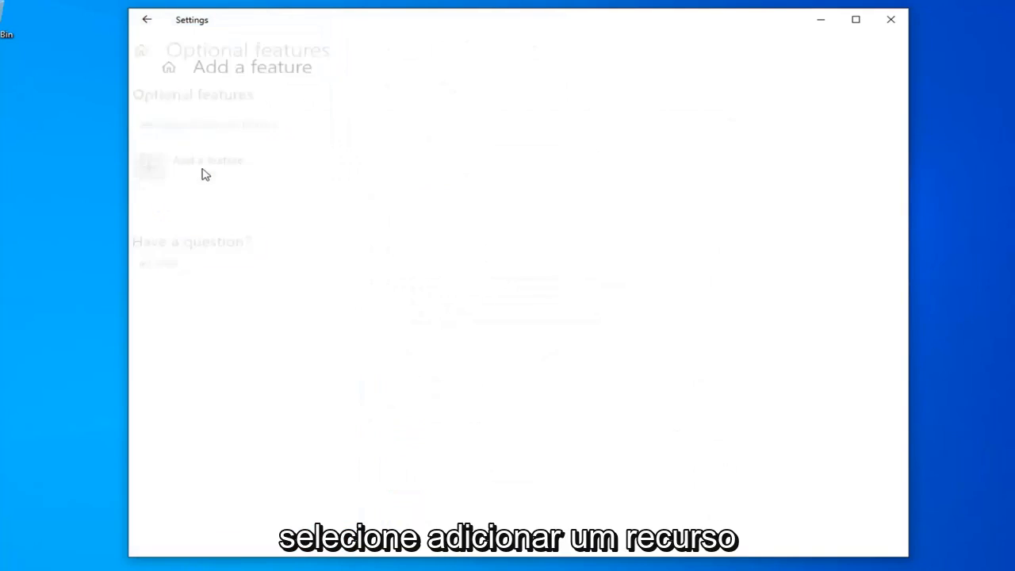
- Open 'Add a feature' and scroll down to the RSAT tools
{"action": "left_click", "coordinate": [207, 166]}
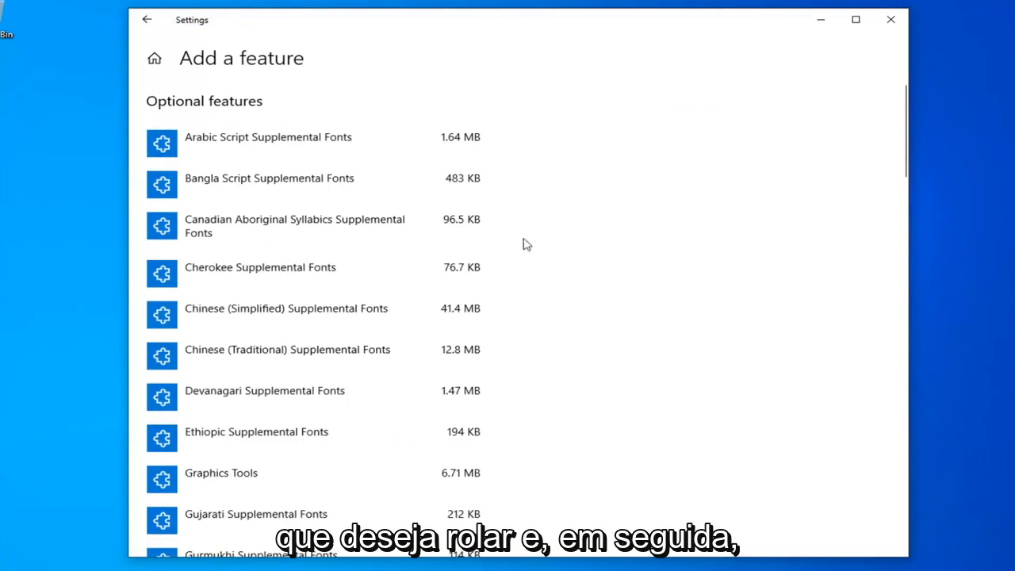
{"action": "scroll", "scroll_direction": "down", "scroll_amount": 3}
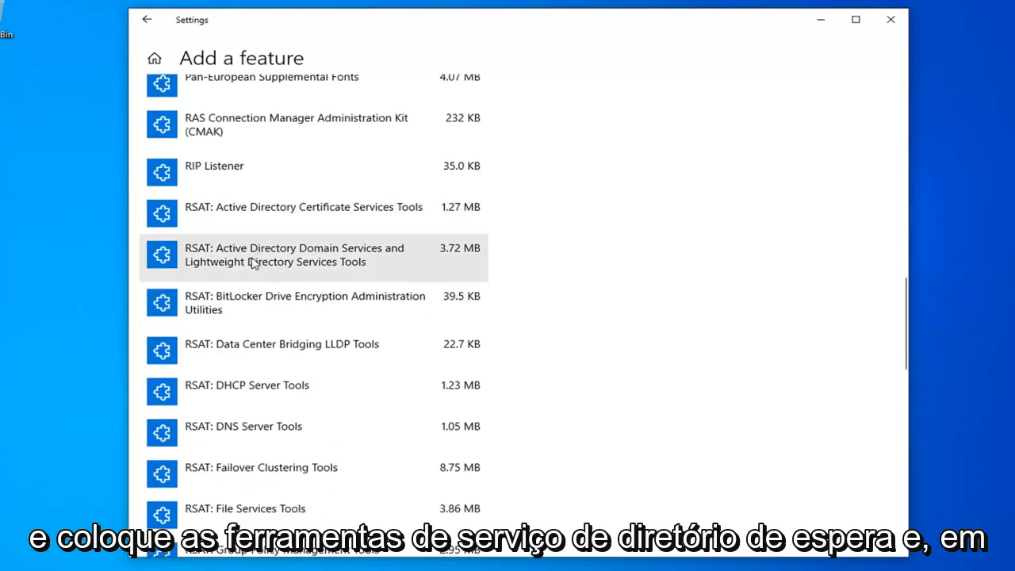
- Install RSAT: Active Directory Domain Services and Lightweight Directory Services Tools
{"action": "left_click", "coordinate": [293, 255]}
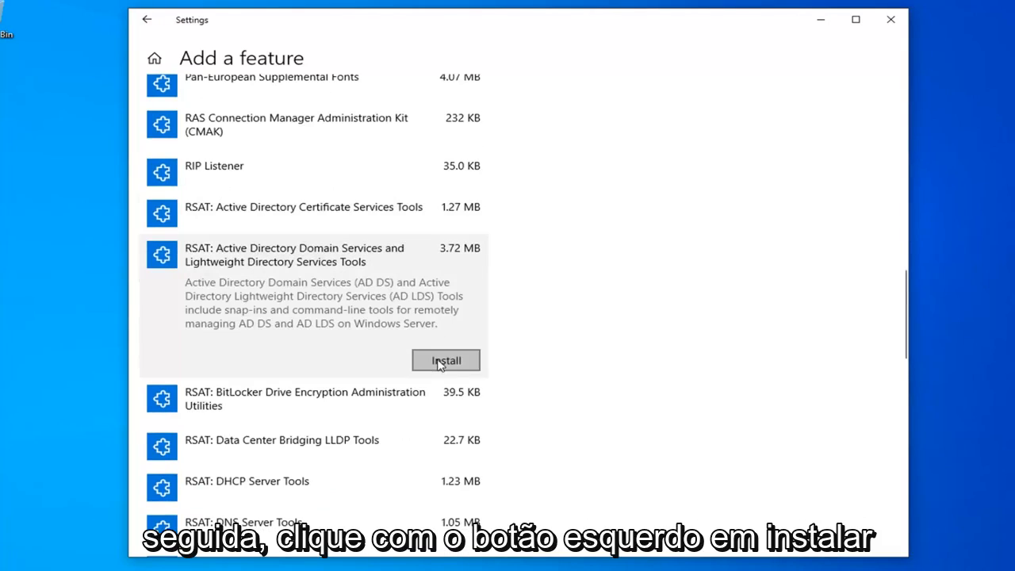
{"action": "left_click", "coordinate": [445, 360]}
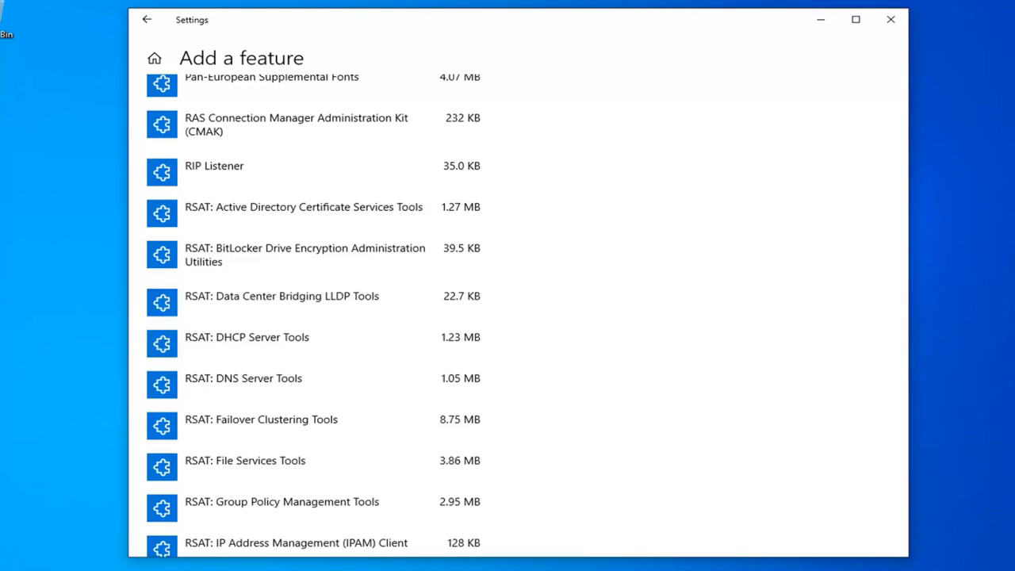
{"action": "mouse_move", "coordinate": [476, 341]}
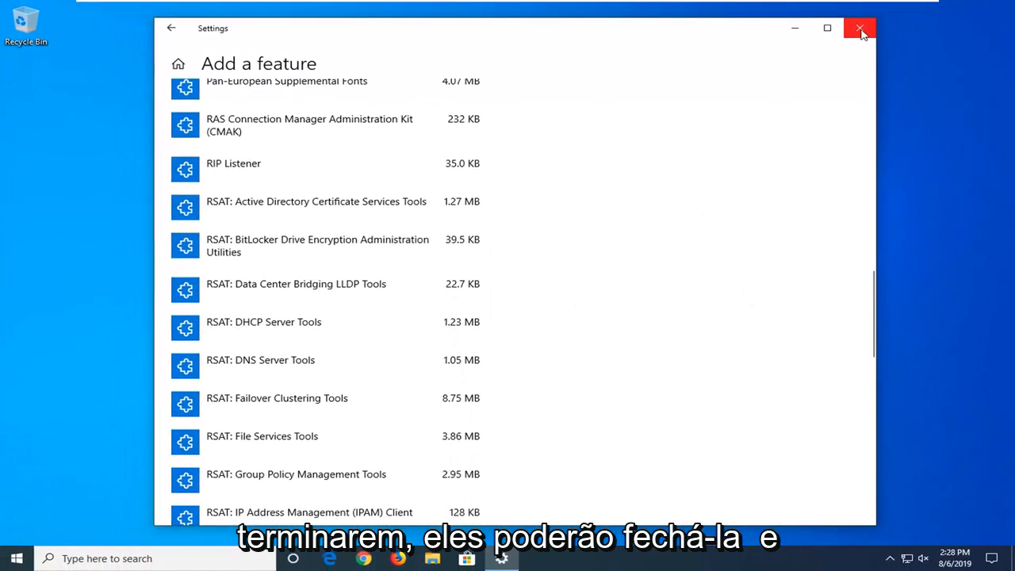
- Close the Settings window, leaving the desktop showing
{"action": "left_click", "coordinate": [860, 29]}
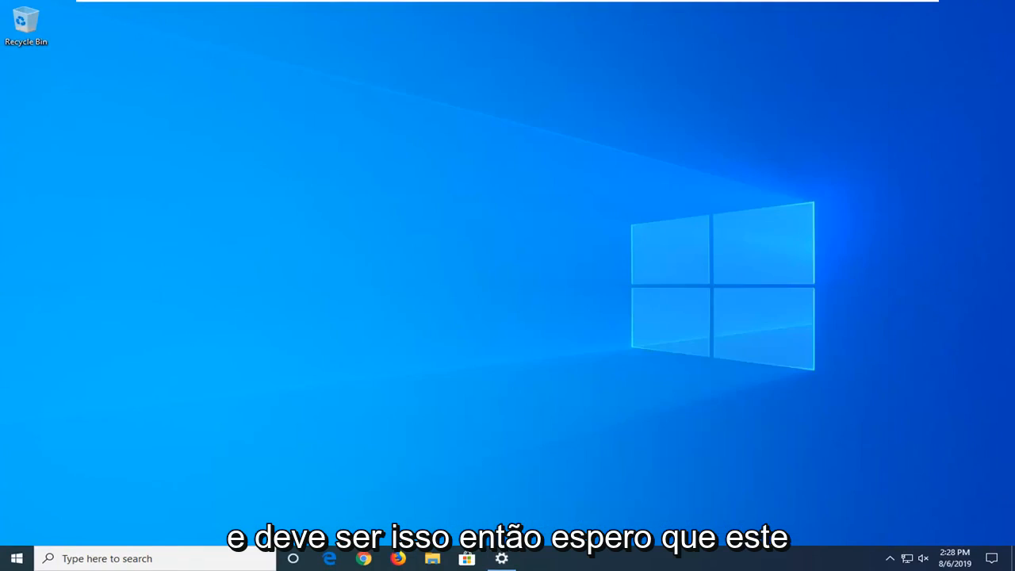